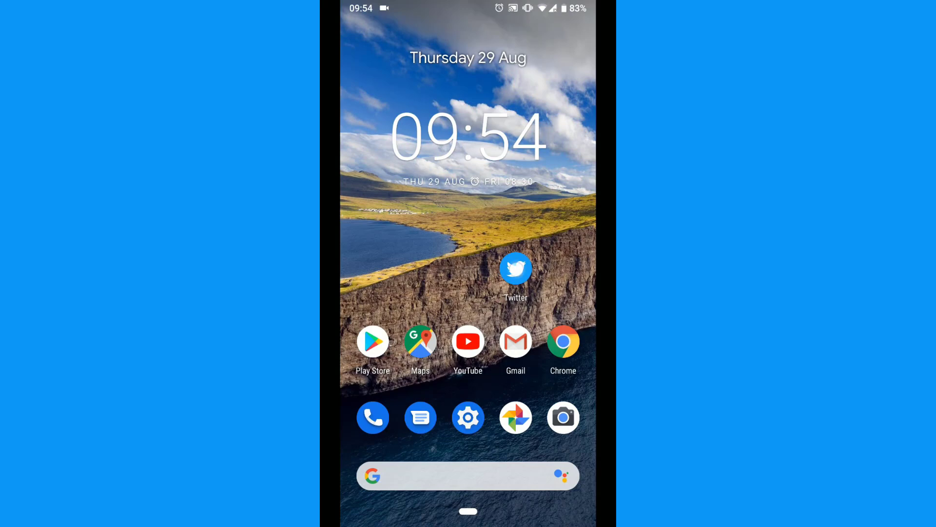
Launch Twitter and reach Settings and privacy through the account side panel.
click(515, 268)
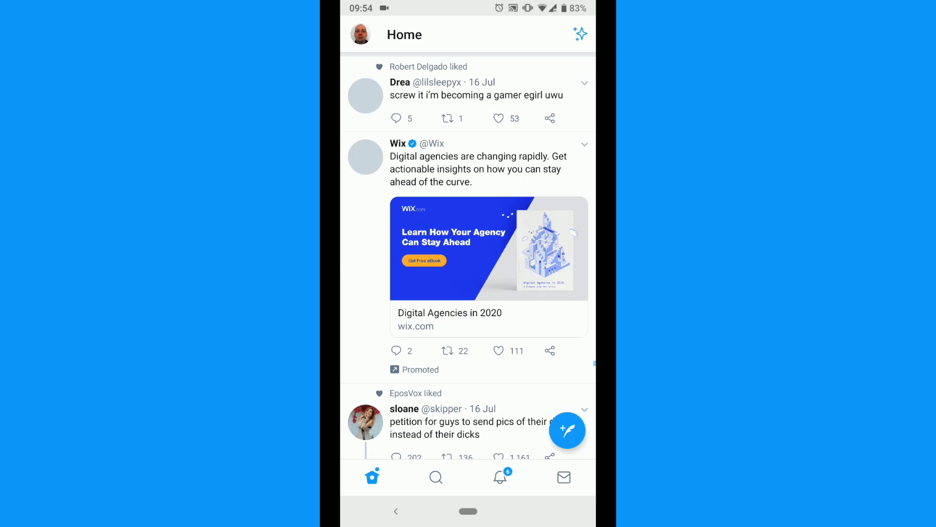
click(363, 34)
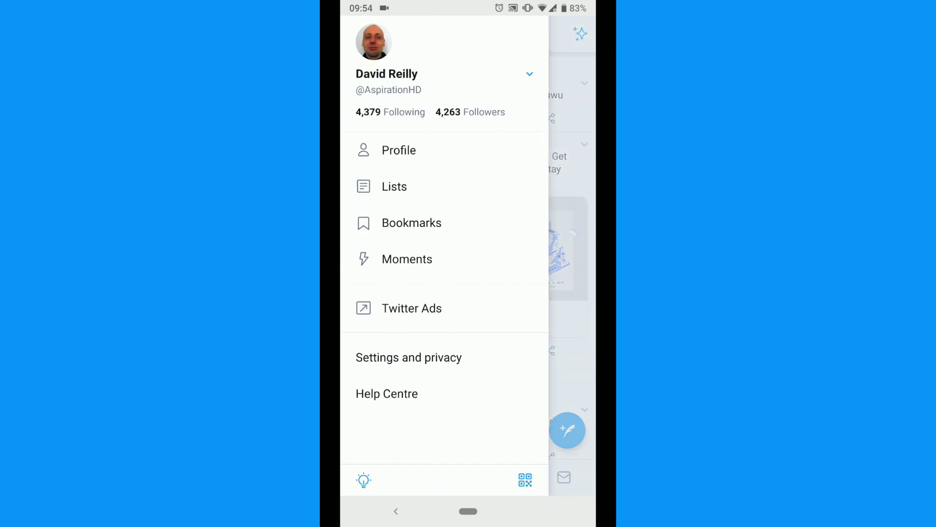
click(409, 358)
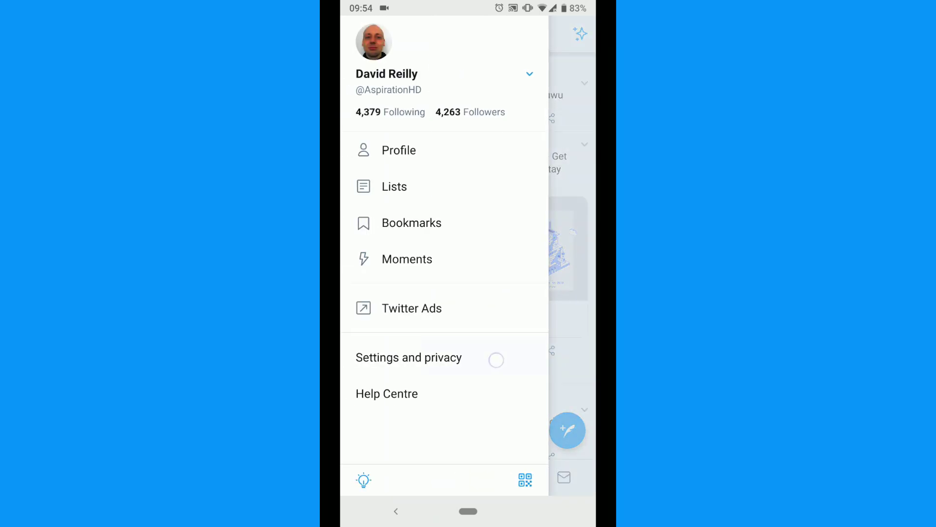
click(409, 357)
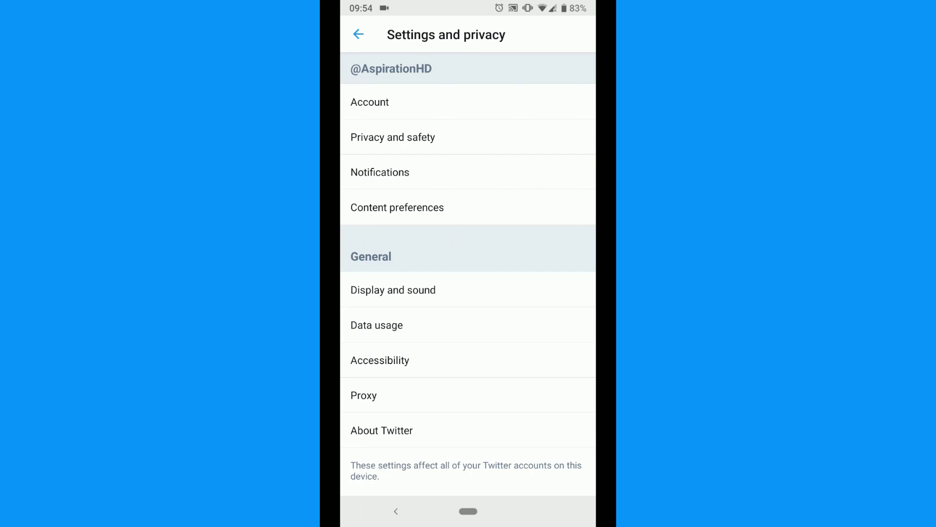
Enable the notification Quality filter and, under Advanced filters, mute people who don't follow you.
click(381, 172)
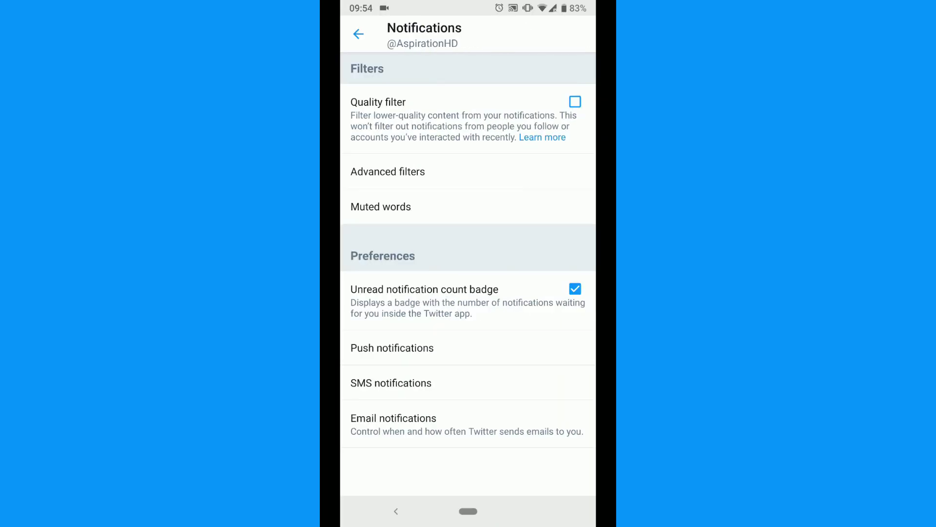
click(575, 101)
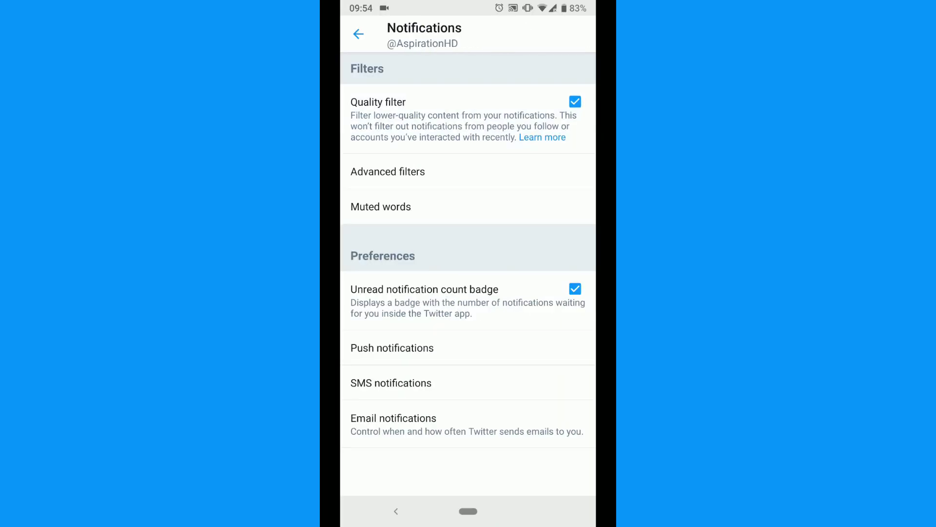
click(388, 170)
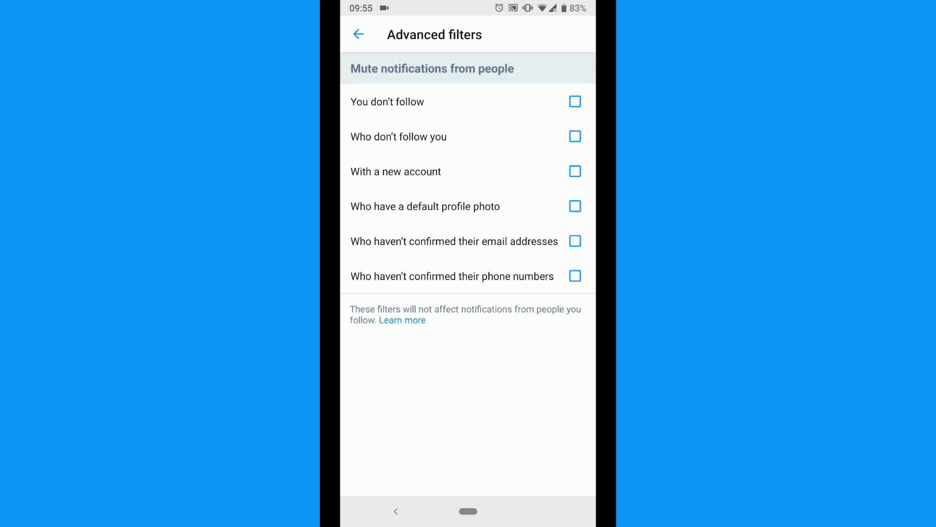
click(576, 135)
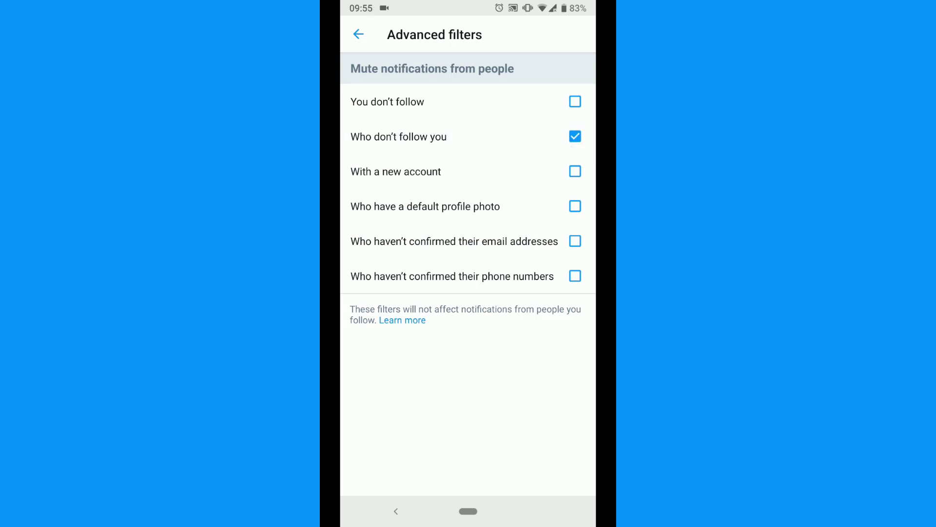